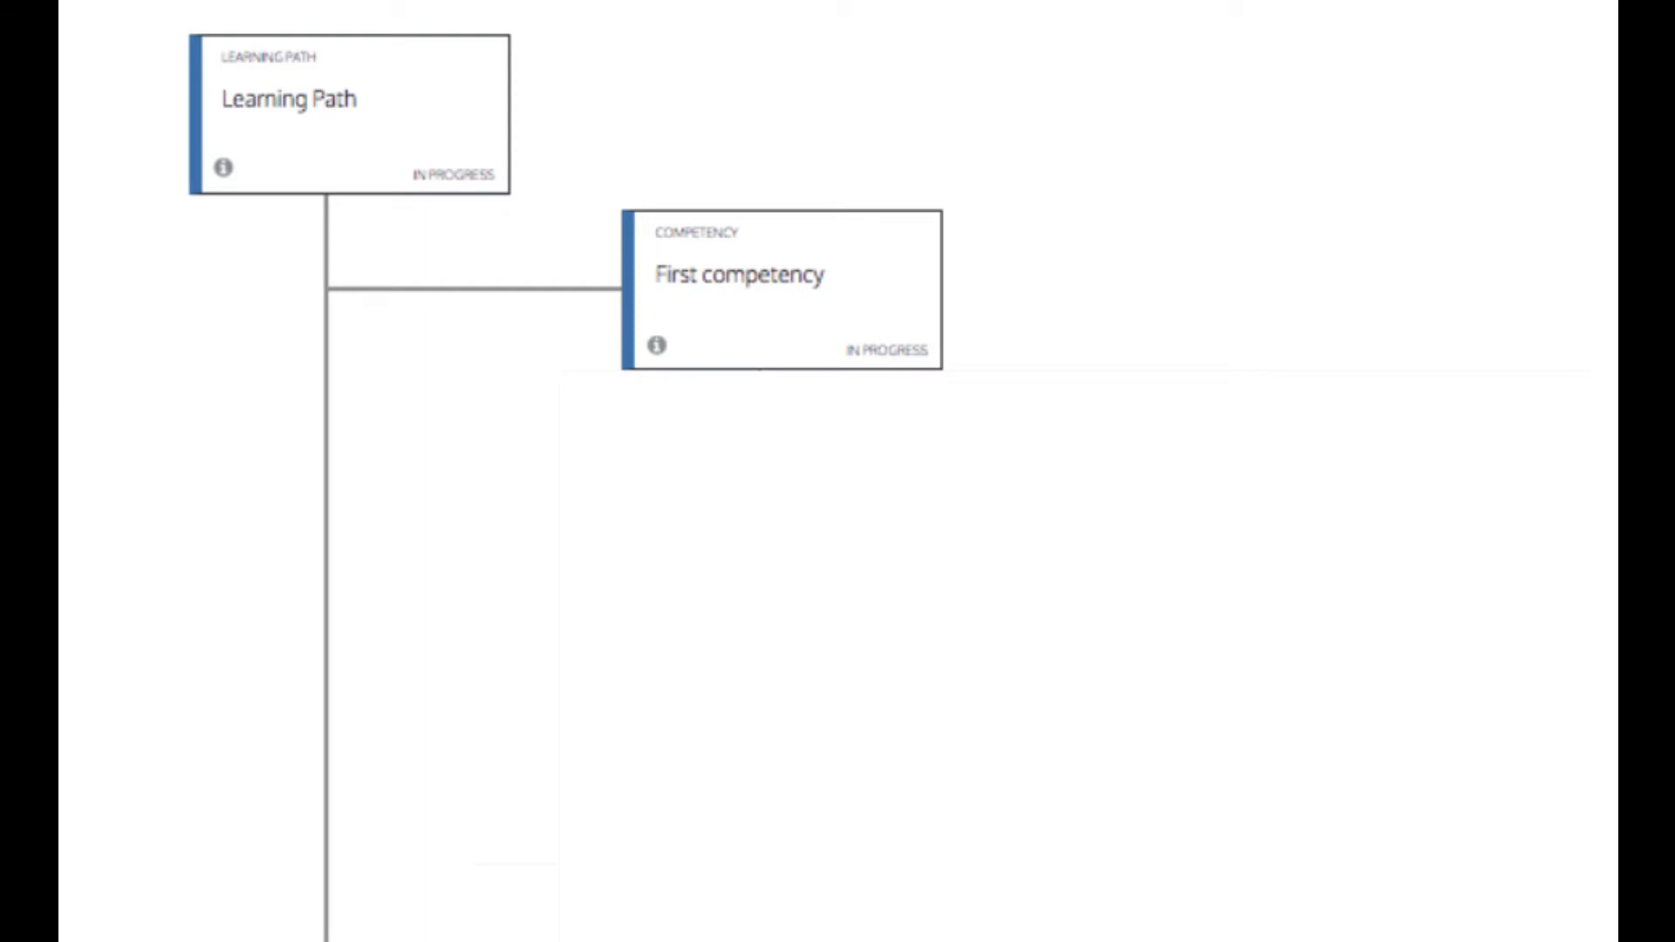
# Switch to the administrator account's dashboard and expand the Settings menu.
pyautogui.click(781, 288)
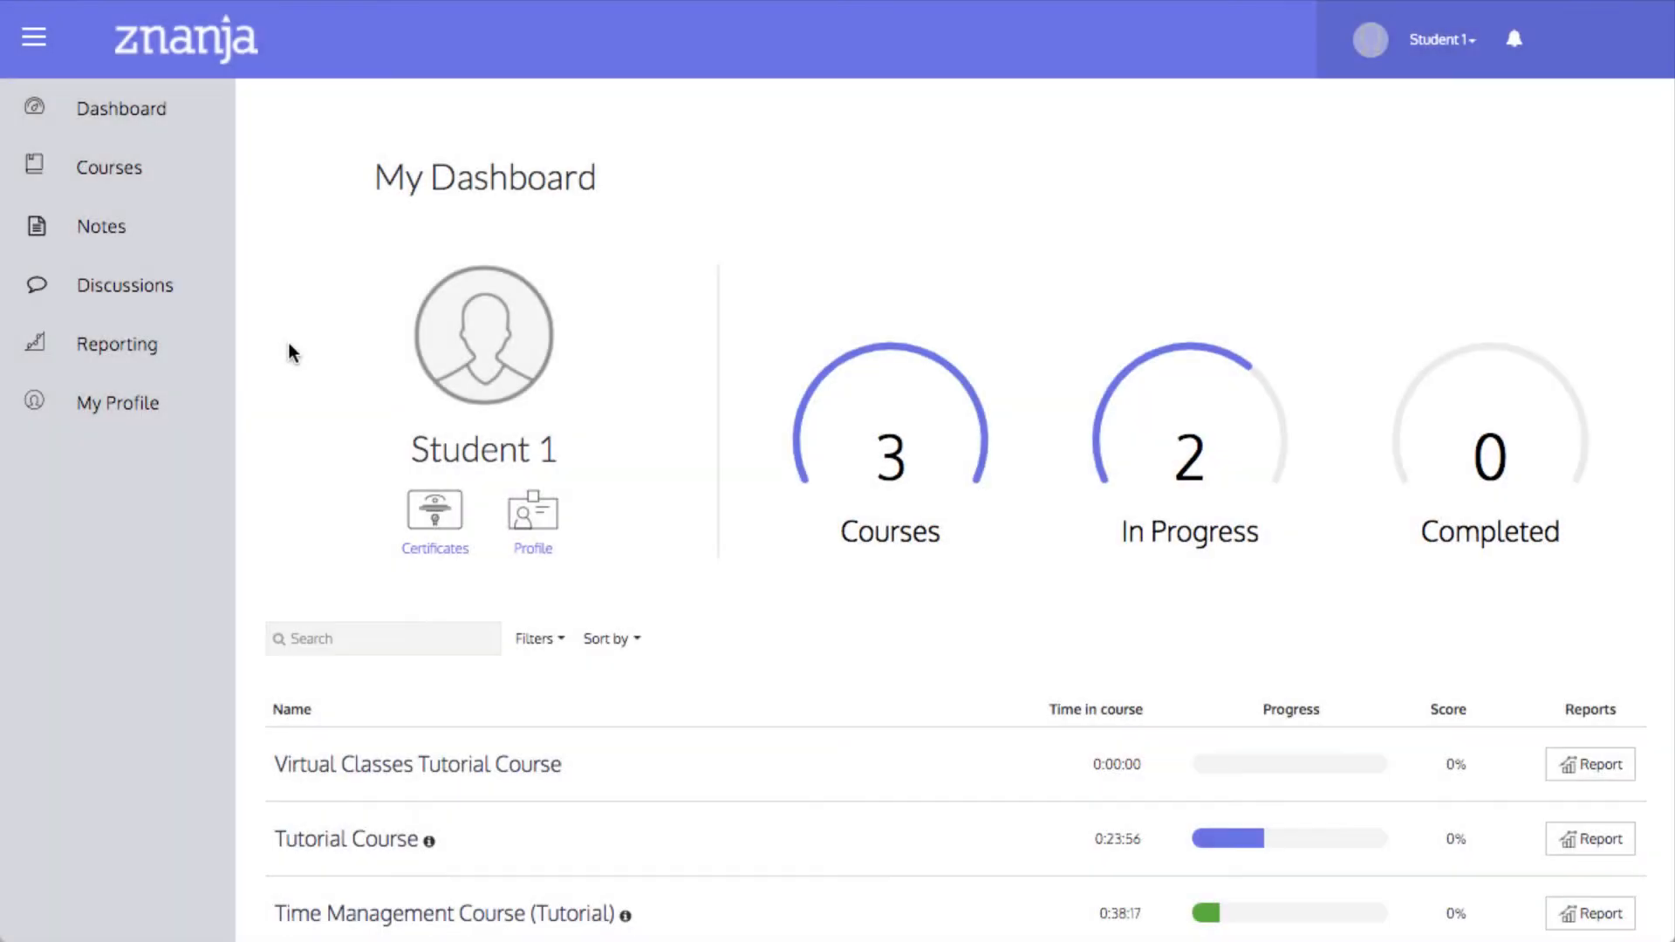
pyautogui.click(108, 167)
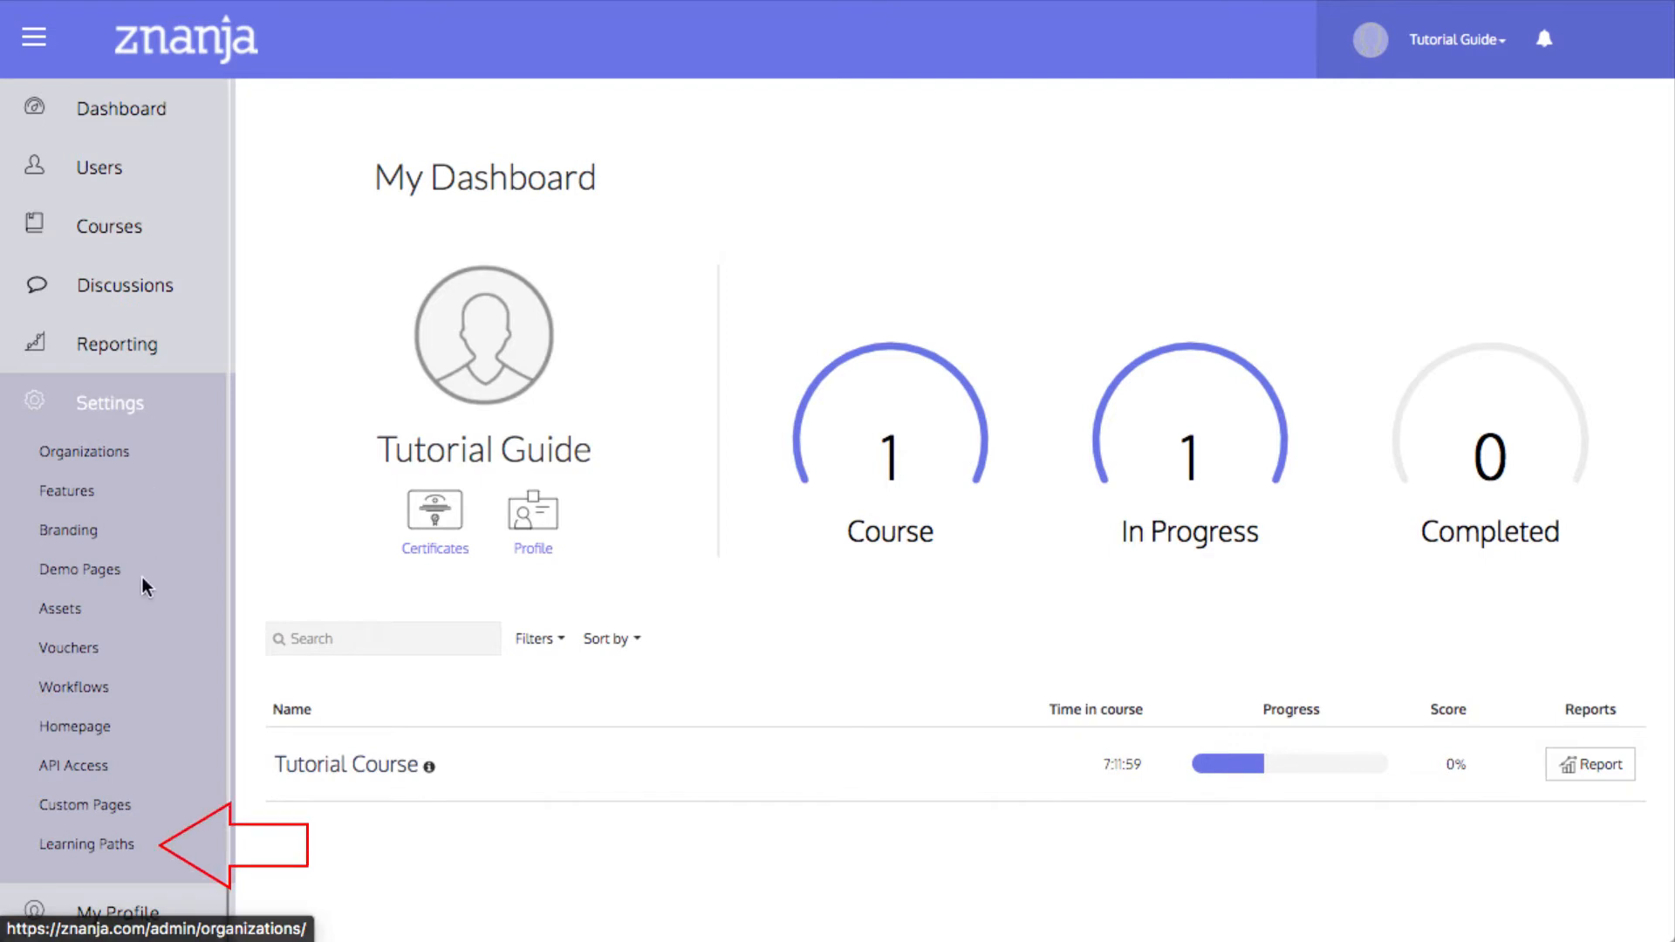
# Go to the Learning Paths settings page, currently listing no learning paths.
pyautogui.click(87, 845)
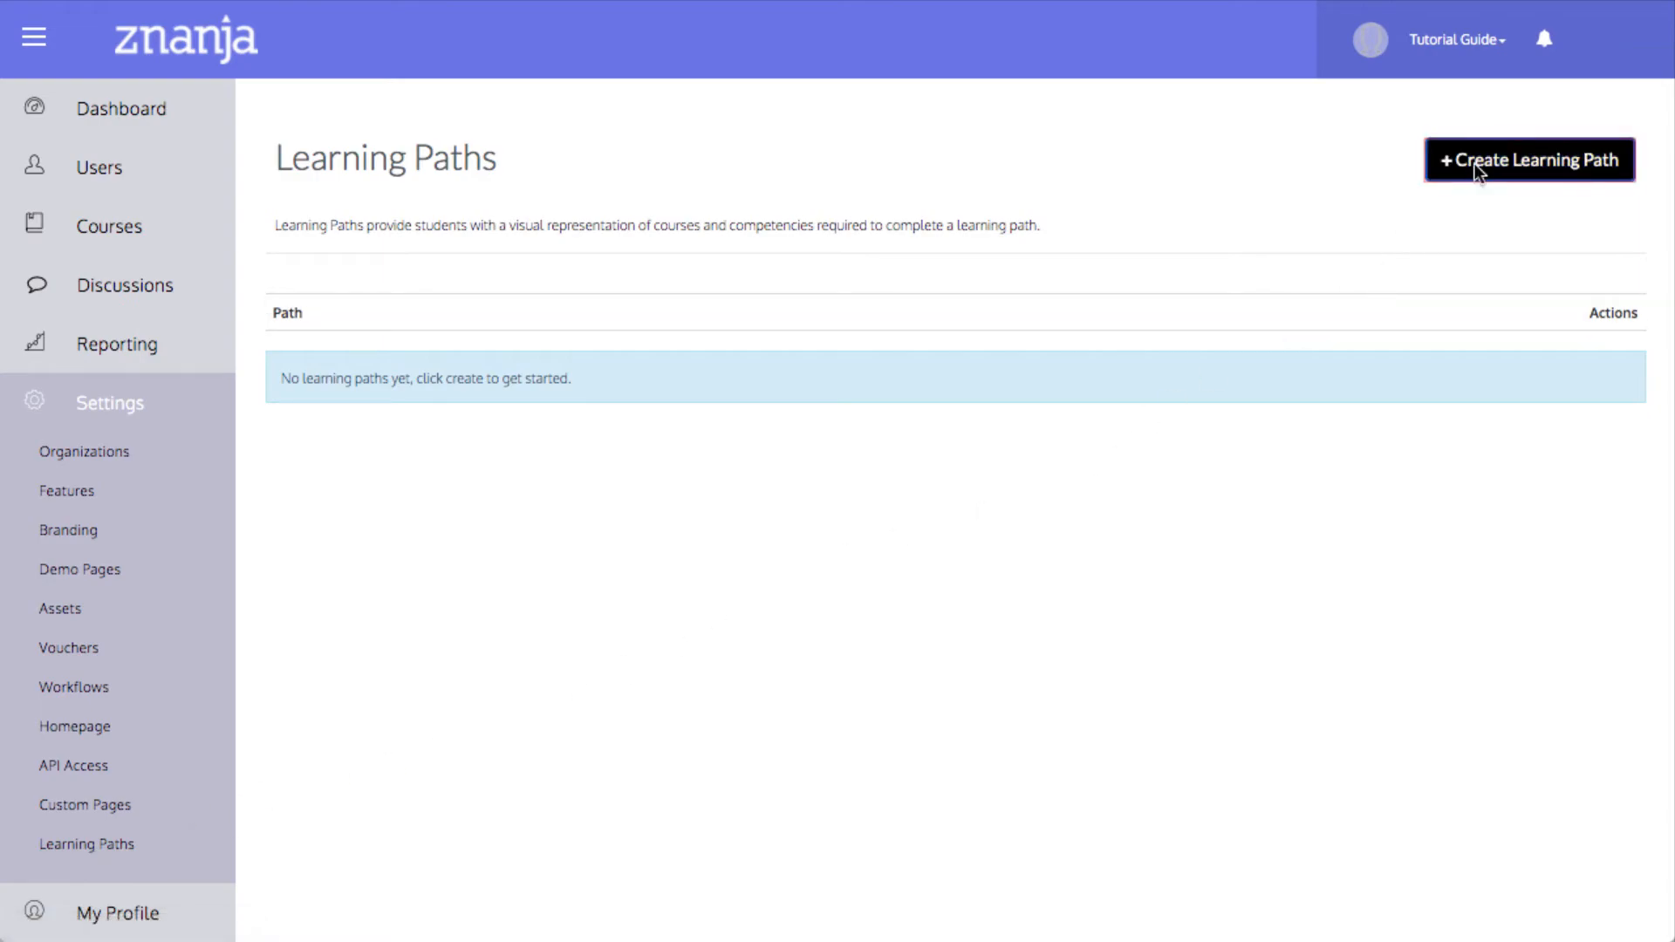
# Create 'Tutorial Learning Path' described as 'This is a learning path that has been created to demonstrate the learning paths feature.'.
pyautogui.click(1528, 161)
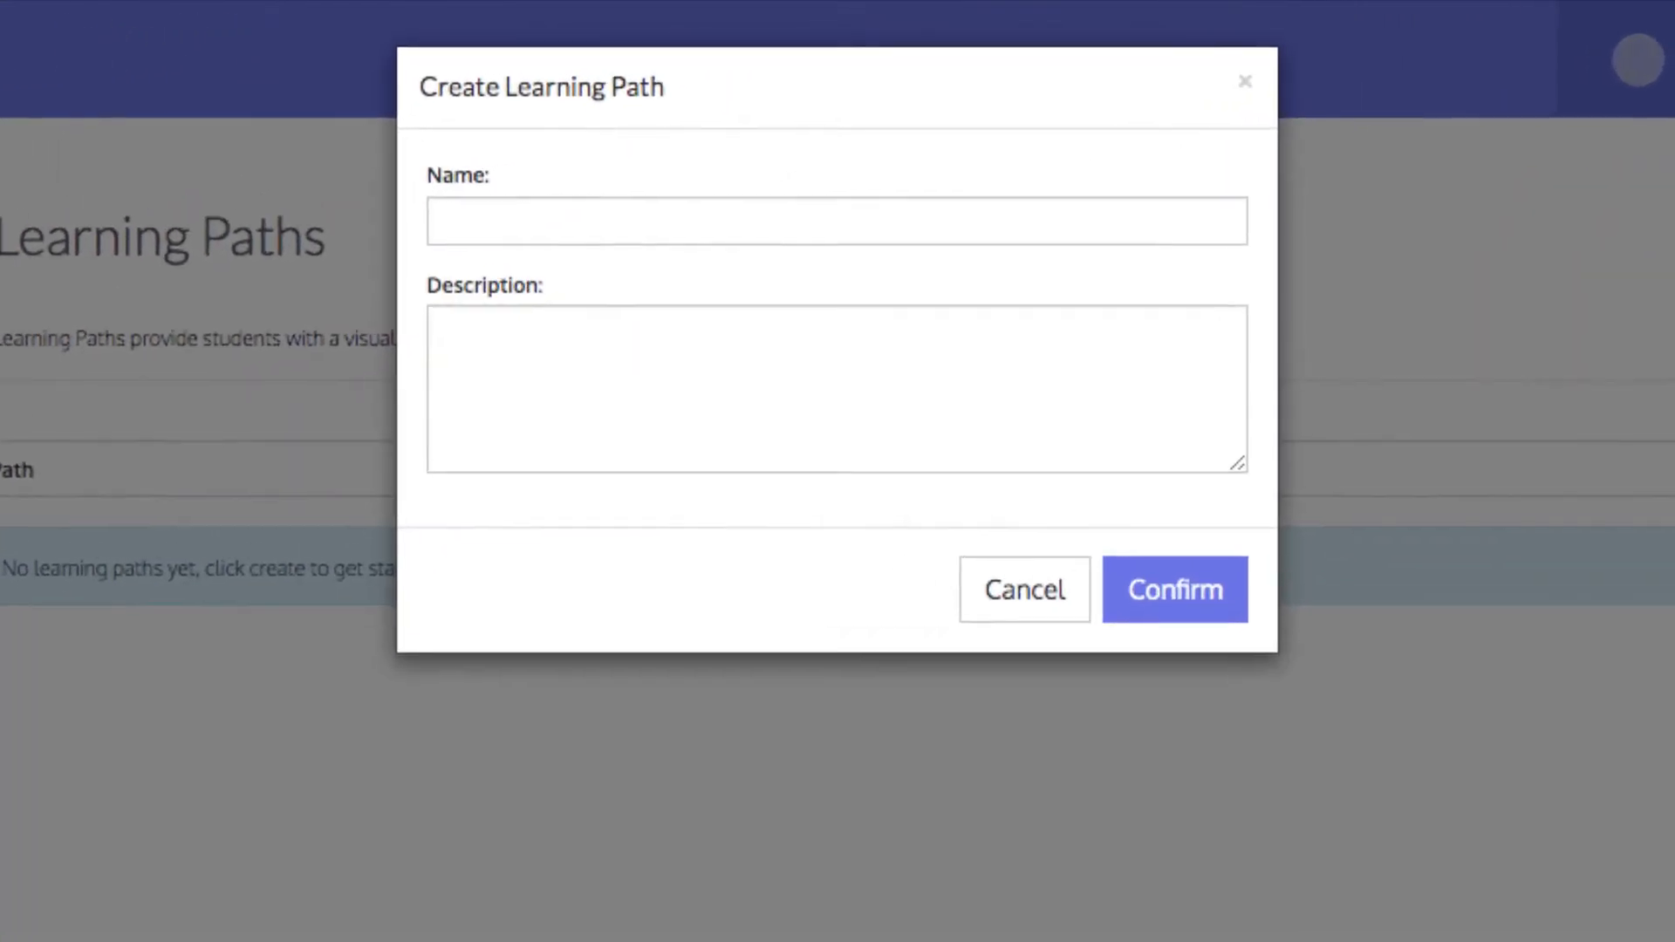
pyautogui.write('Tutorial')
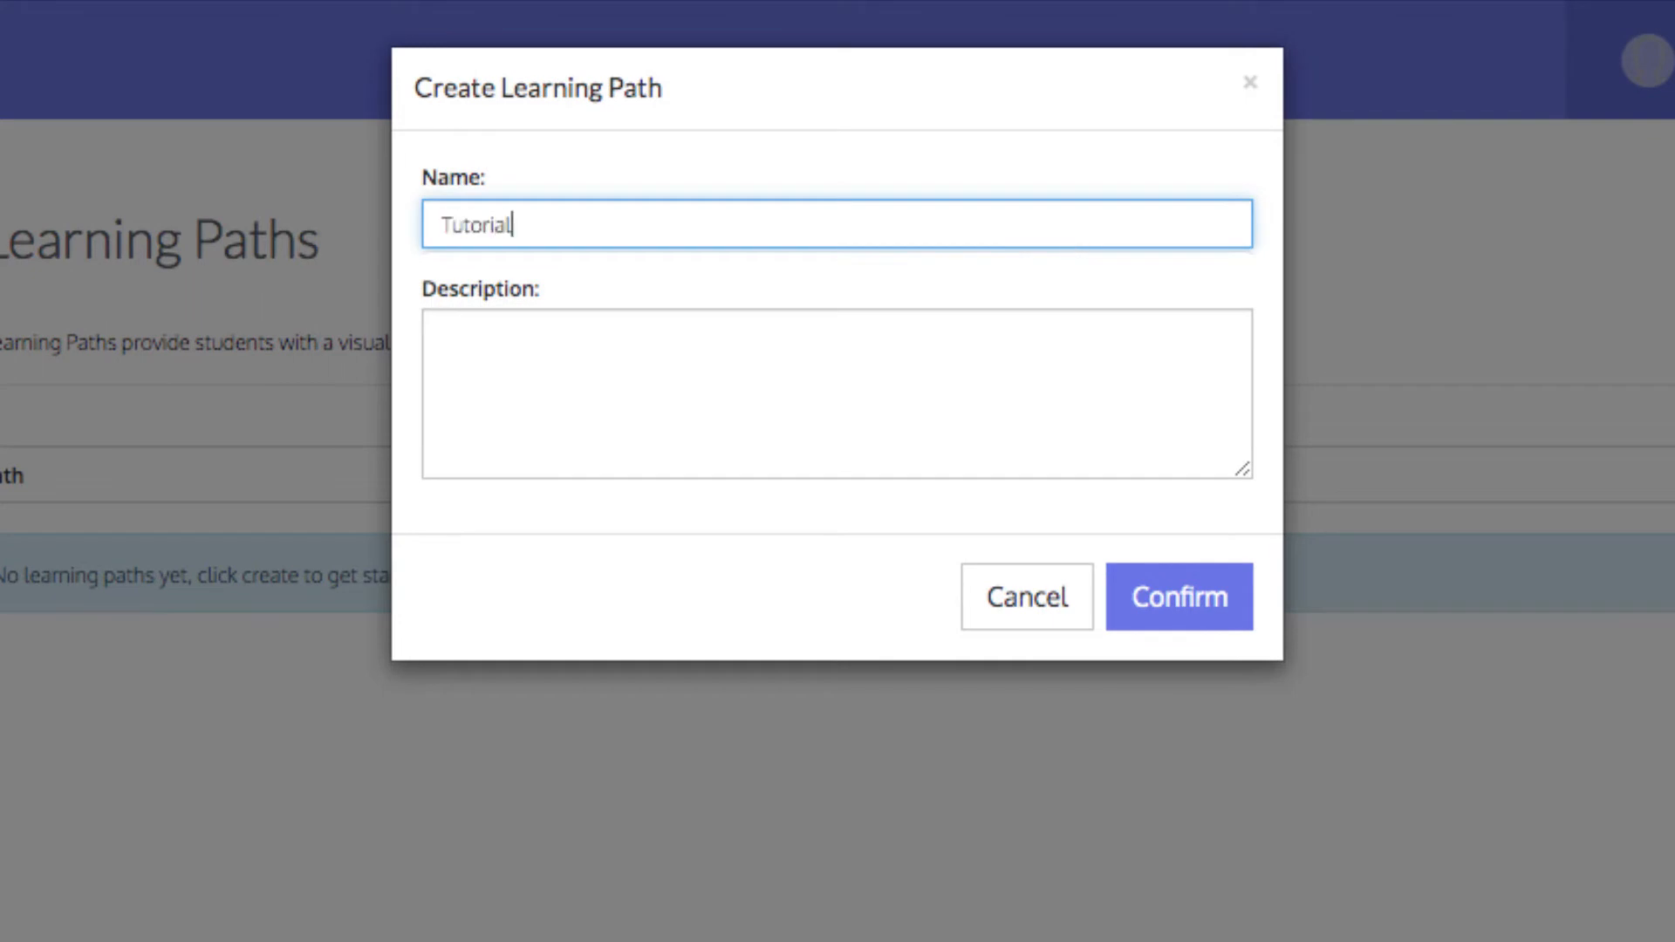
pyautogui.write('Learning Path')
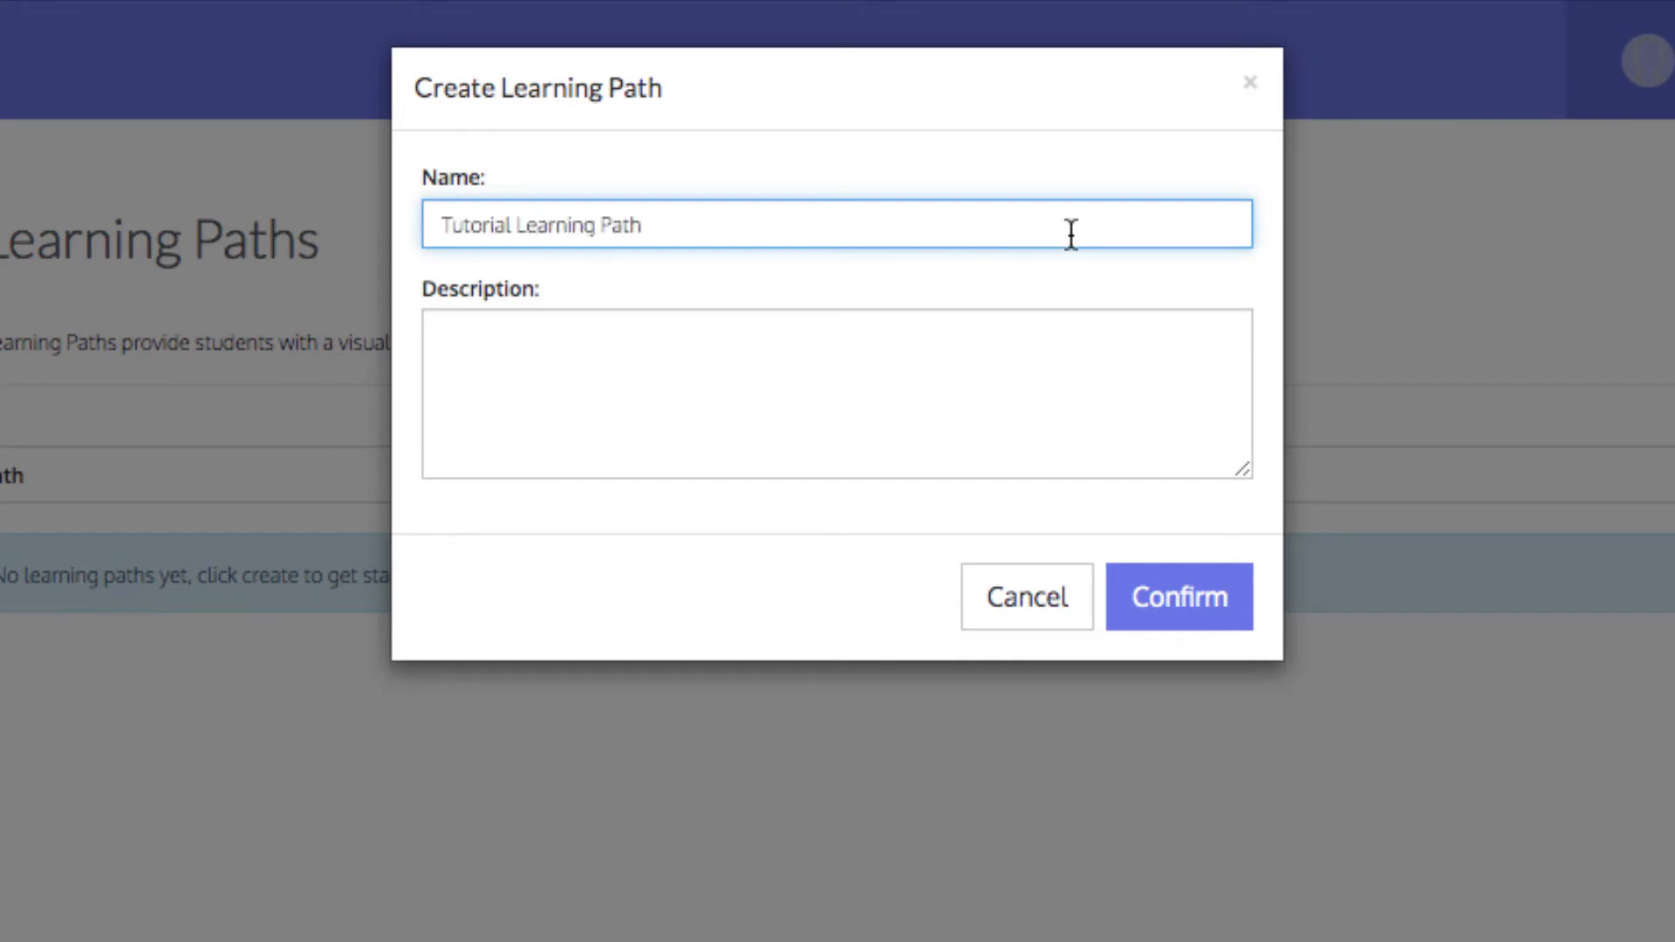
pyautogui.write('This is a learning path that has been created to demonstr')
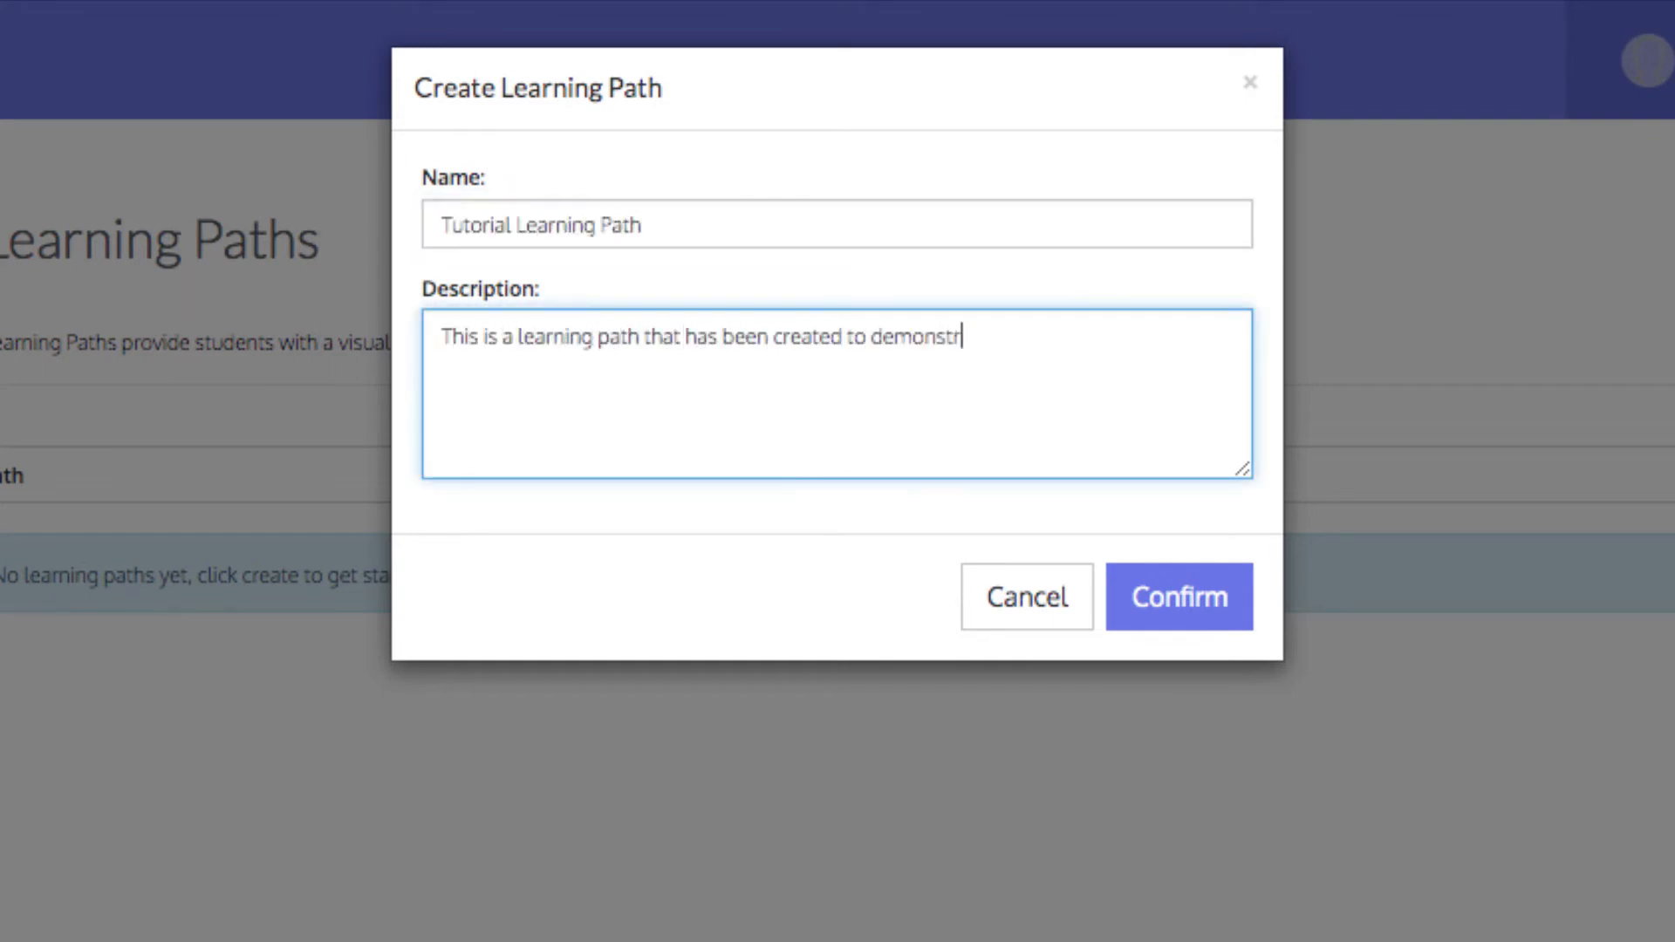
pyautogui.write('ate the learning paths feature.')
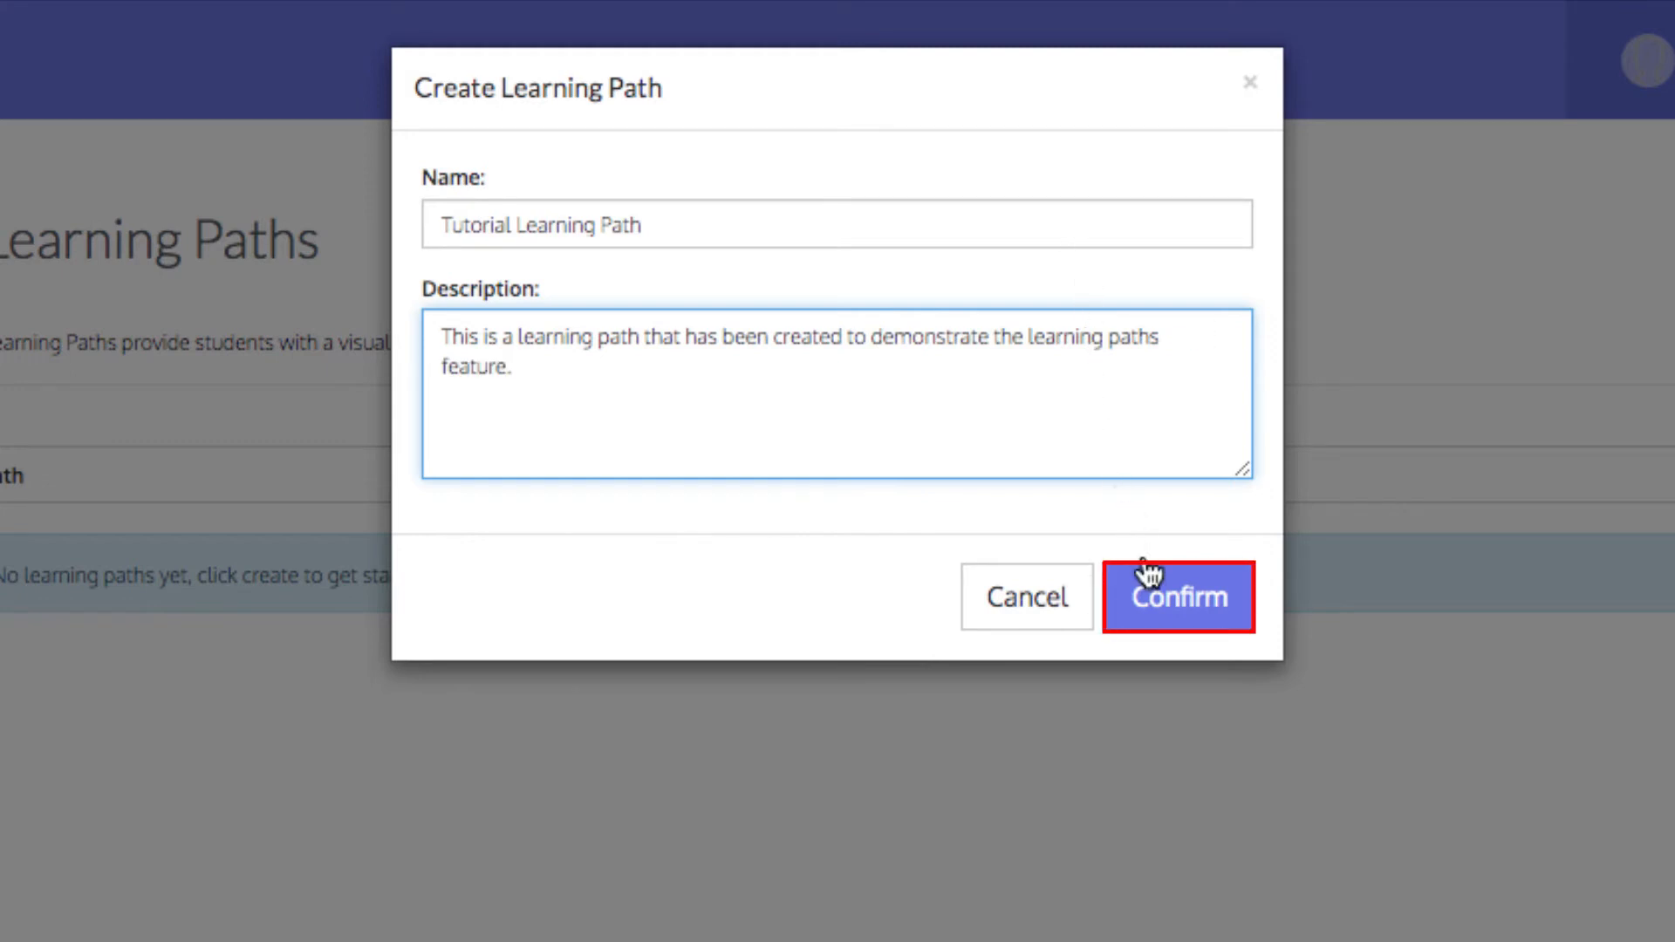
pyautogui.click(1176, 597)
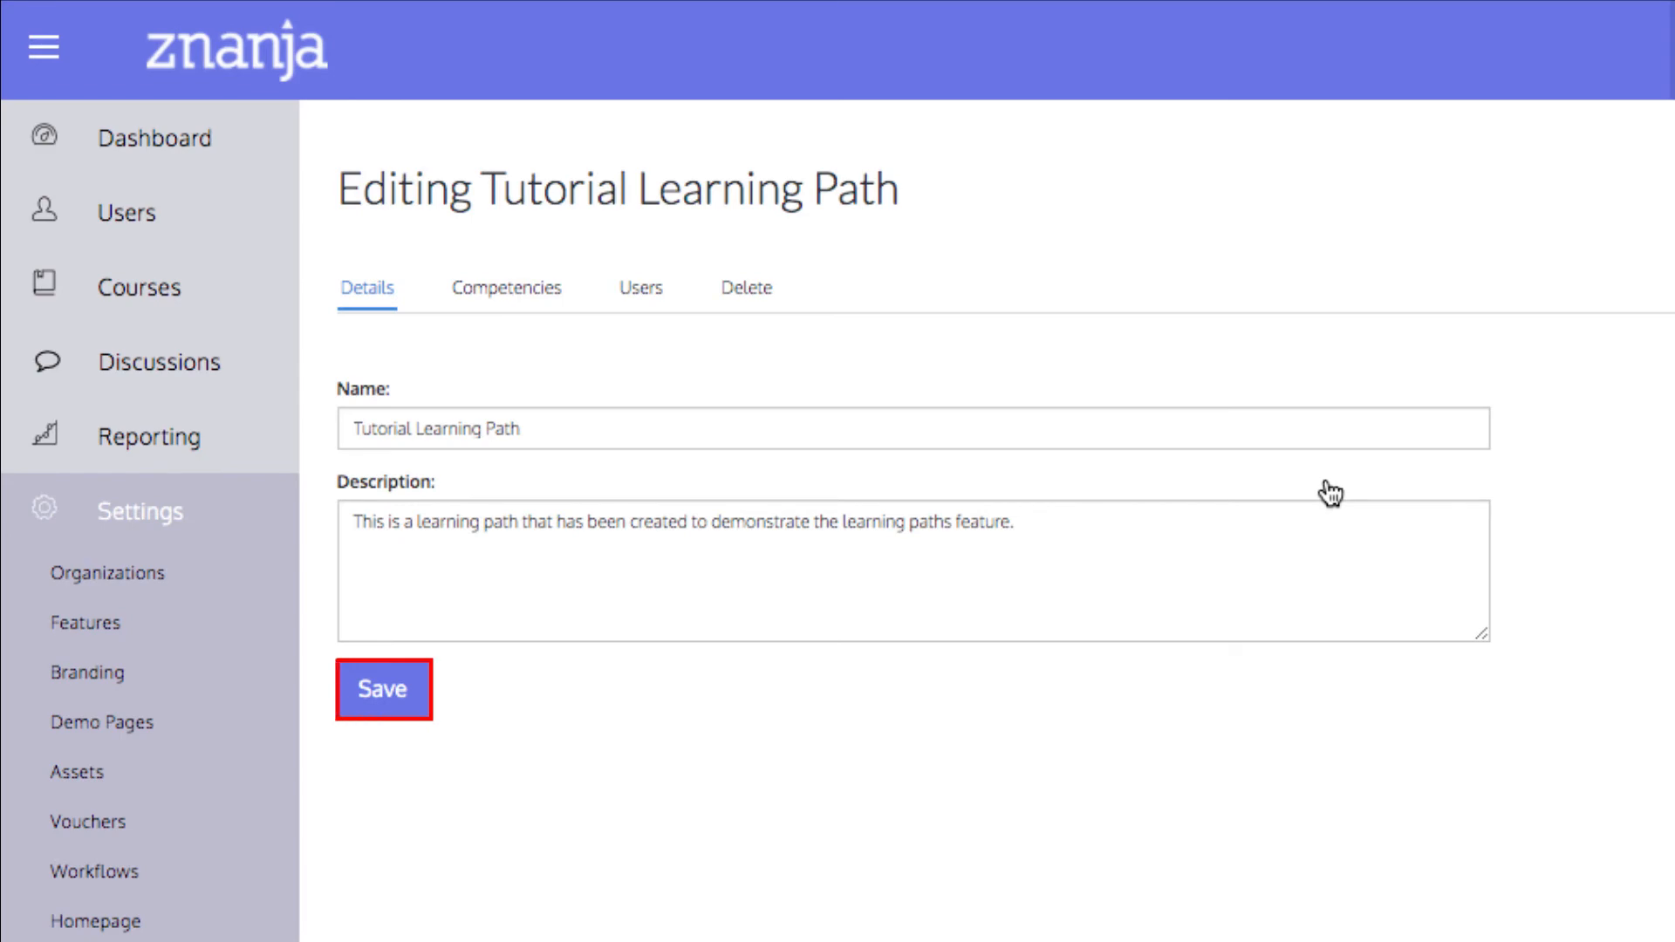
# Save the Tutorial Learning Path's name and description on the Details tab.
pyautogui.click(382, 690)
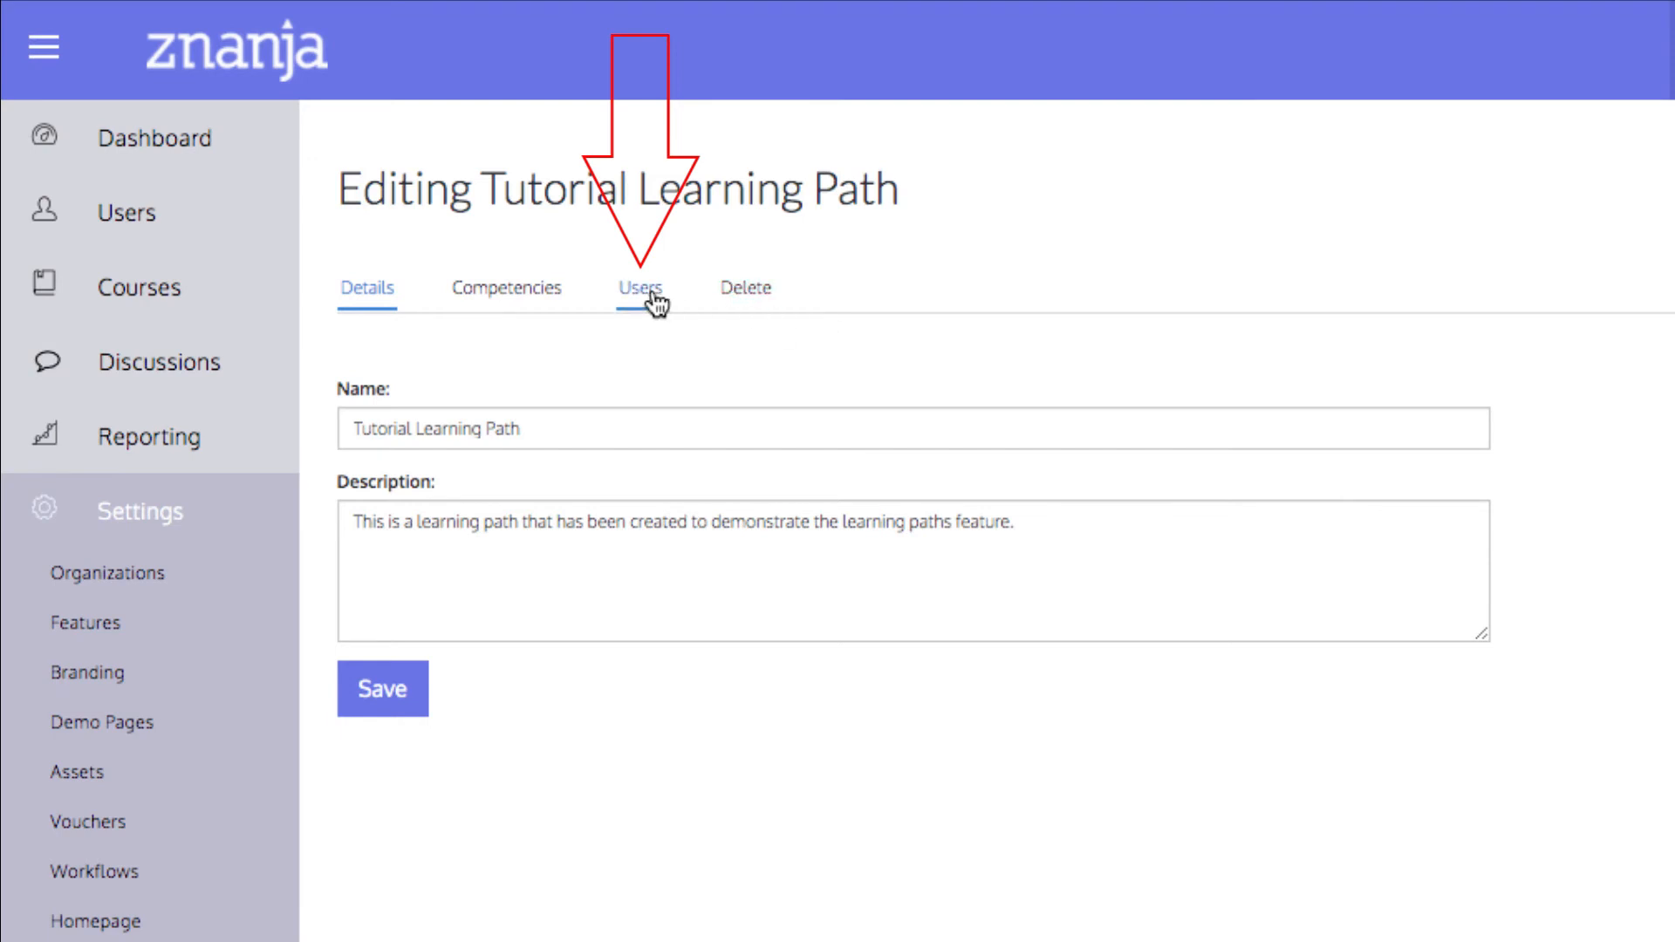
# Assign Student A and Student B as the path's users, removing the unwanted user.
pyautogui.click(640, 288)
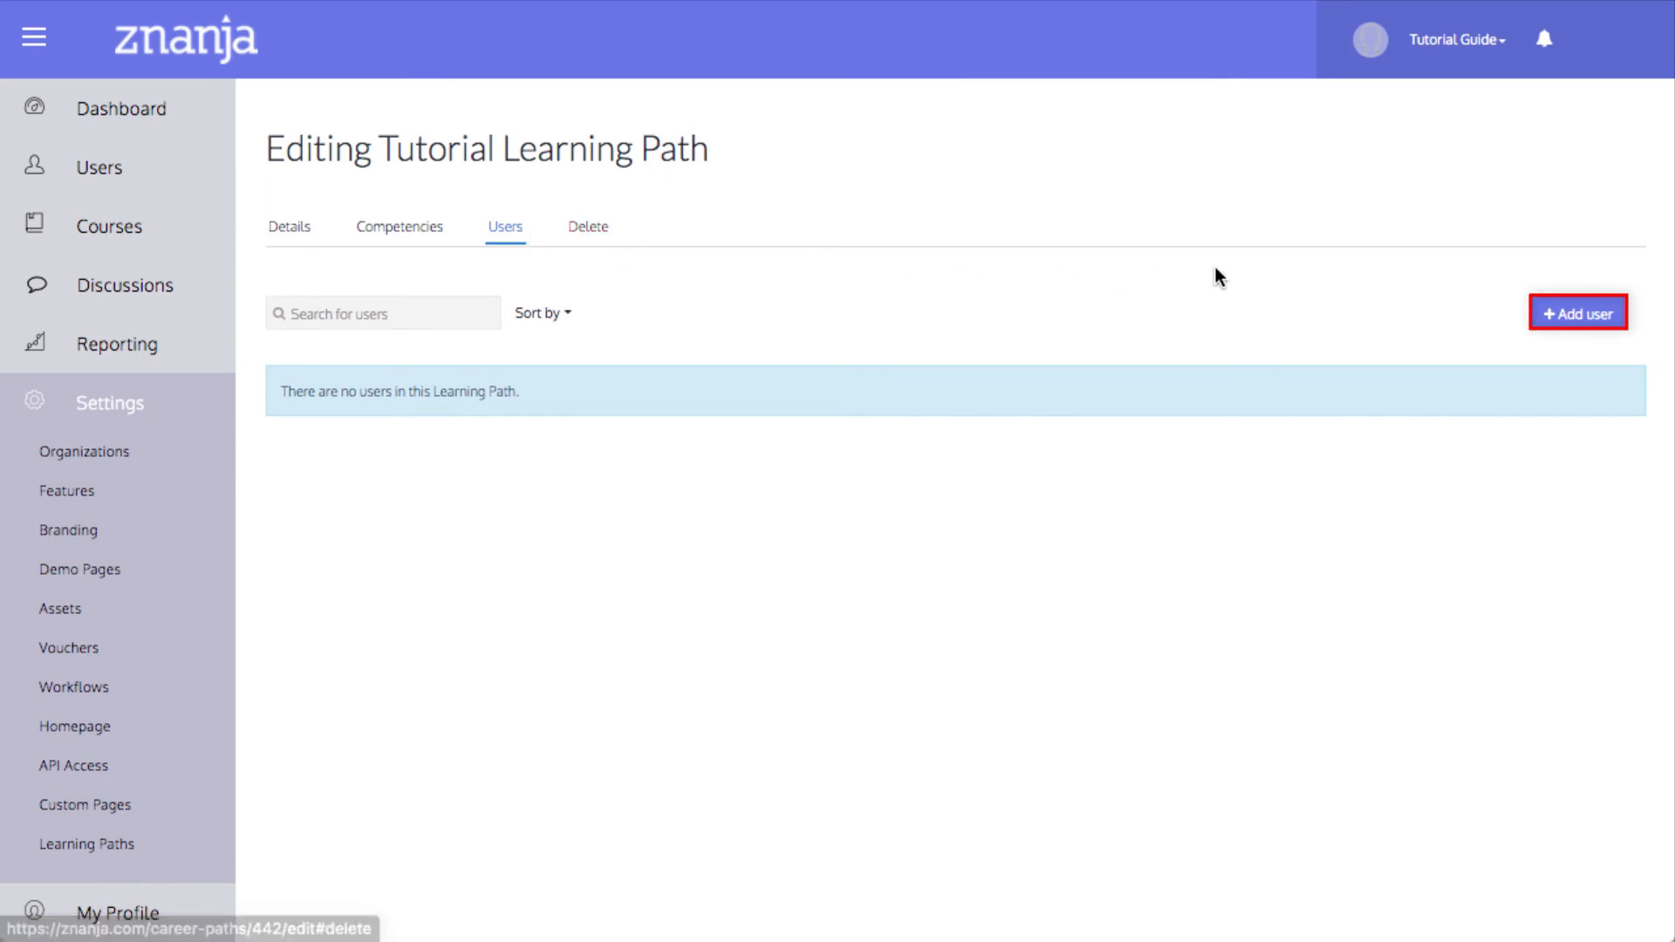
pyautogui.click(1579, 311)
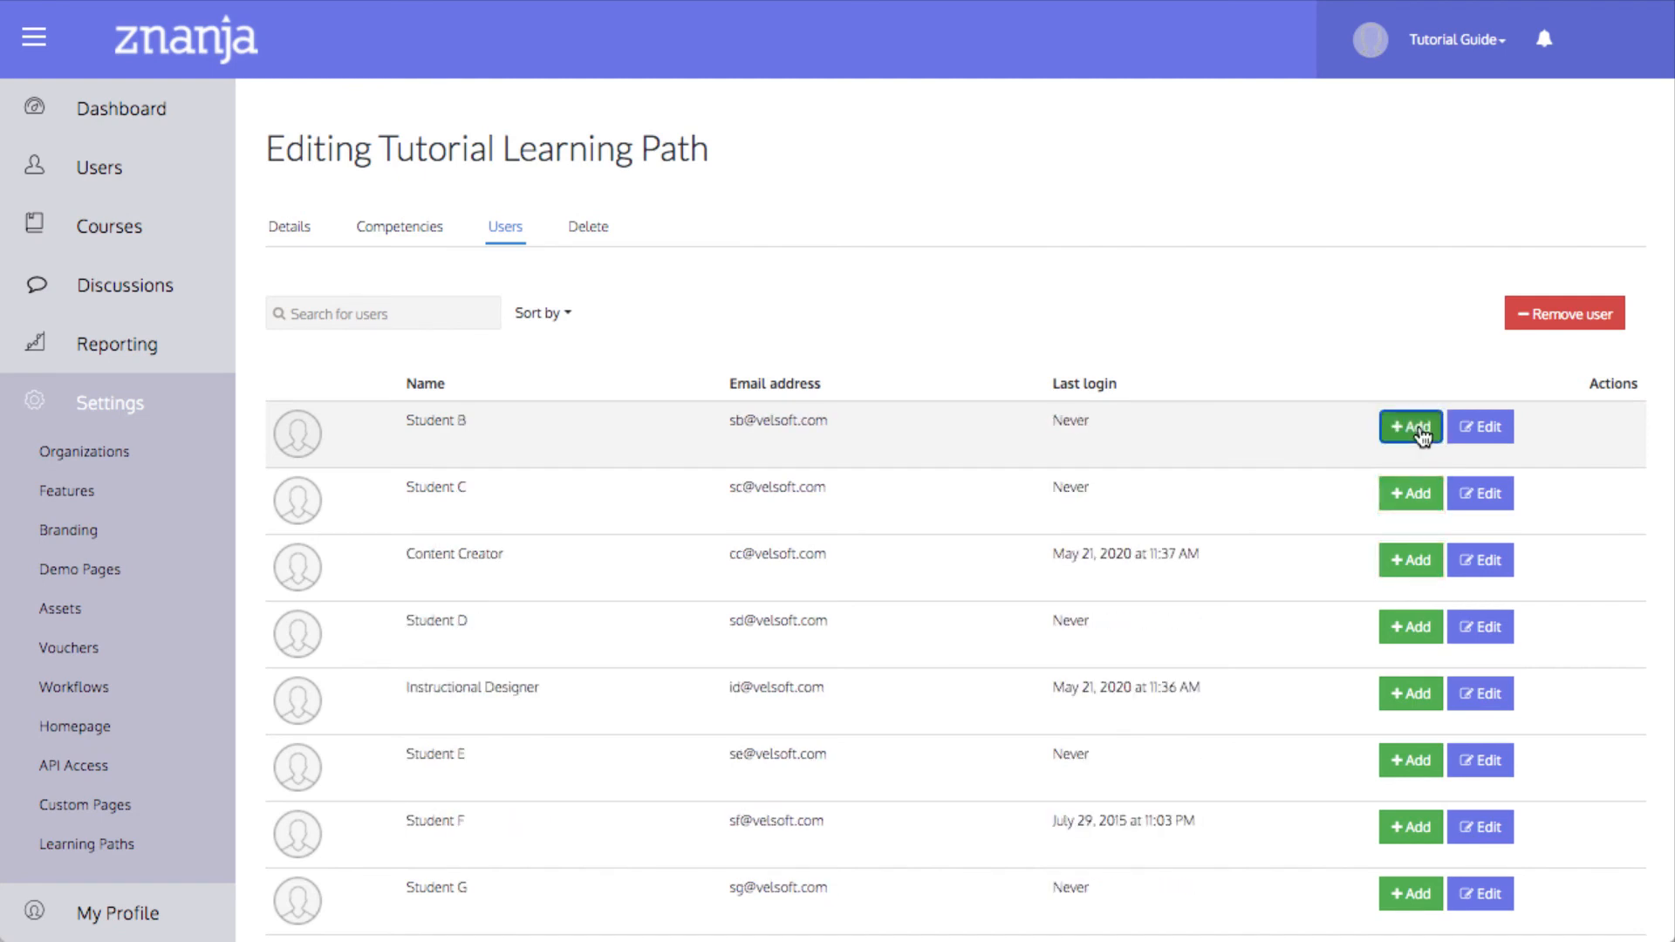
pyautogui.click(1410, 428)
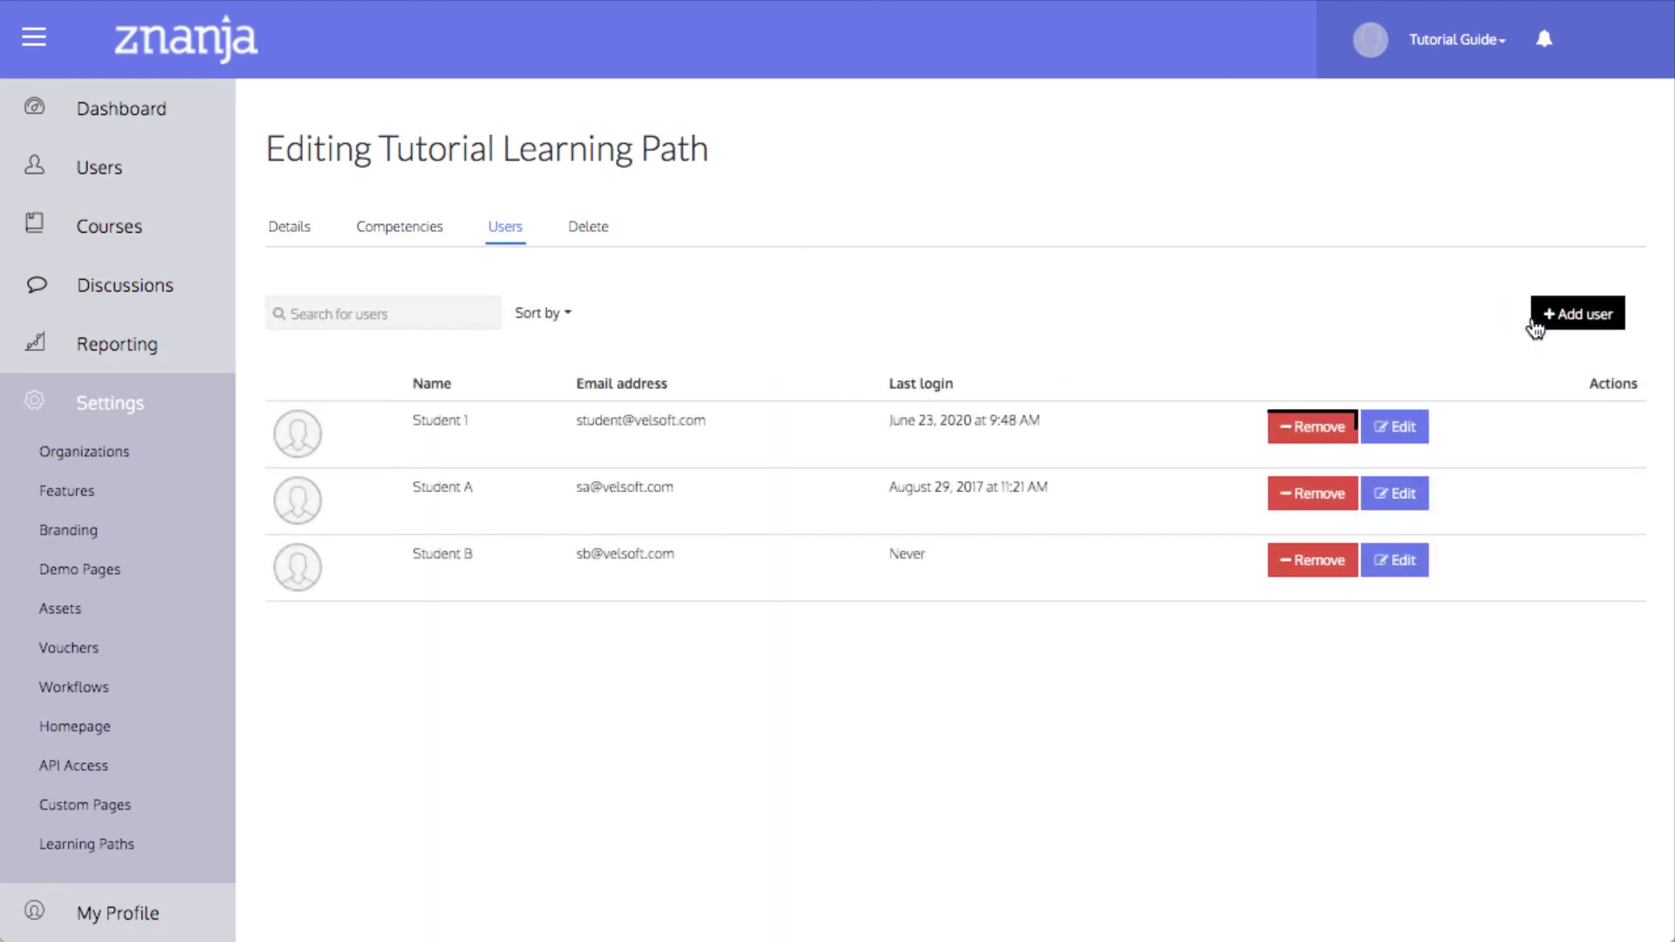
pyautogui.click(1312, 426)
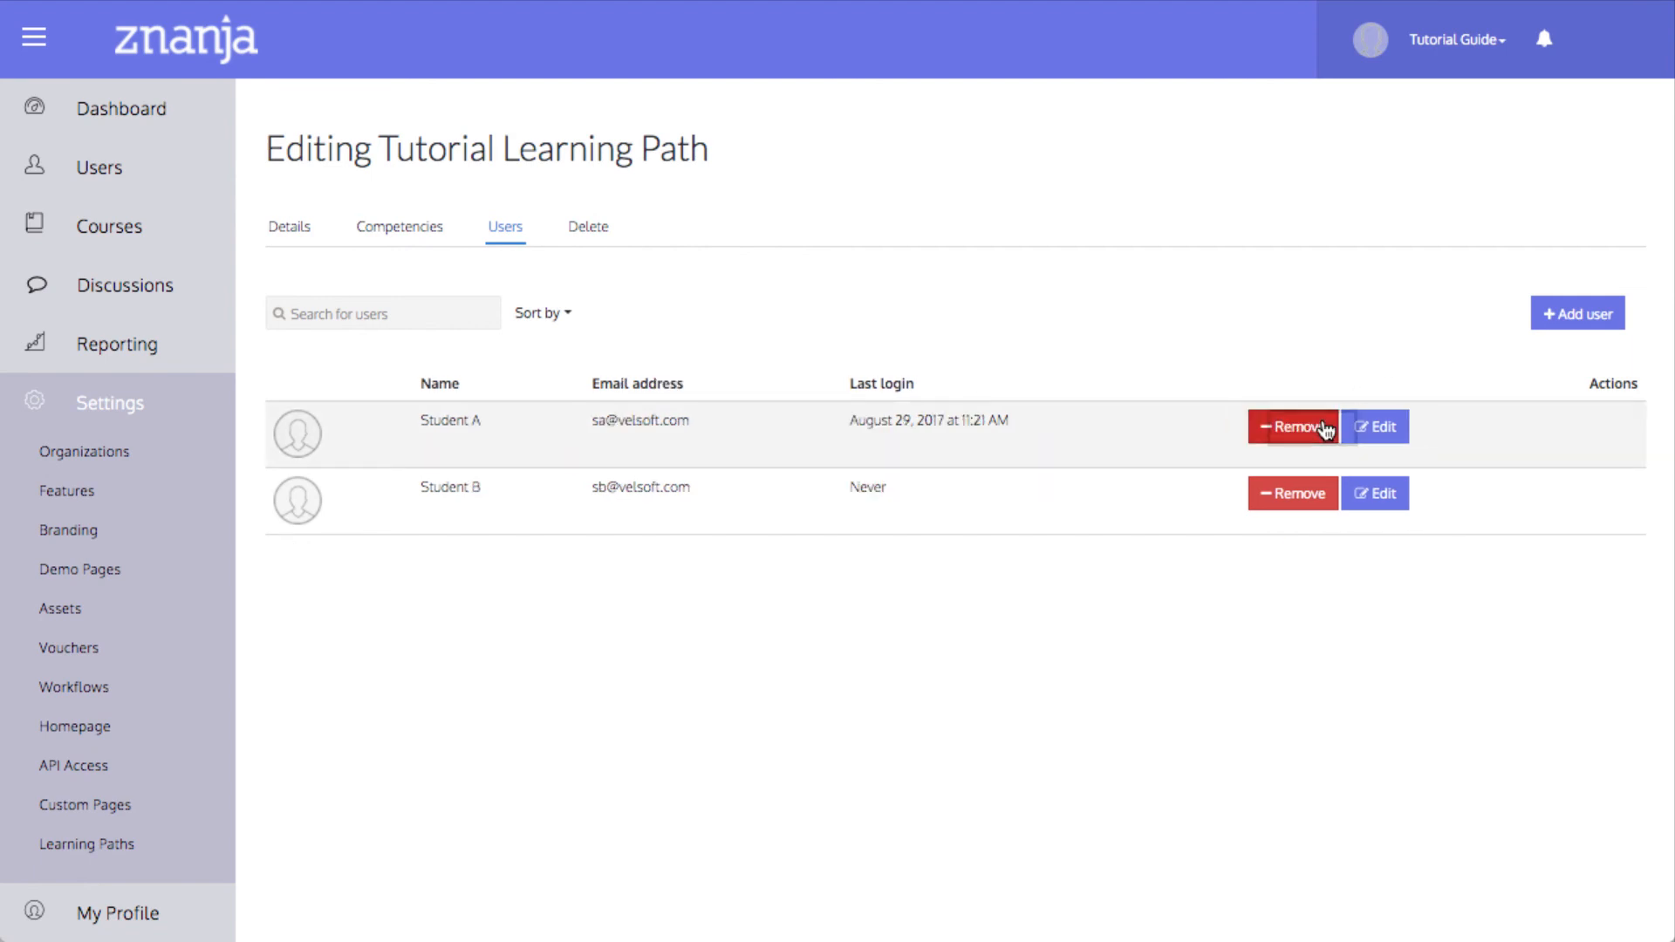